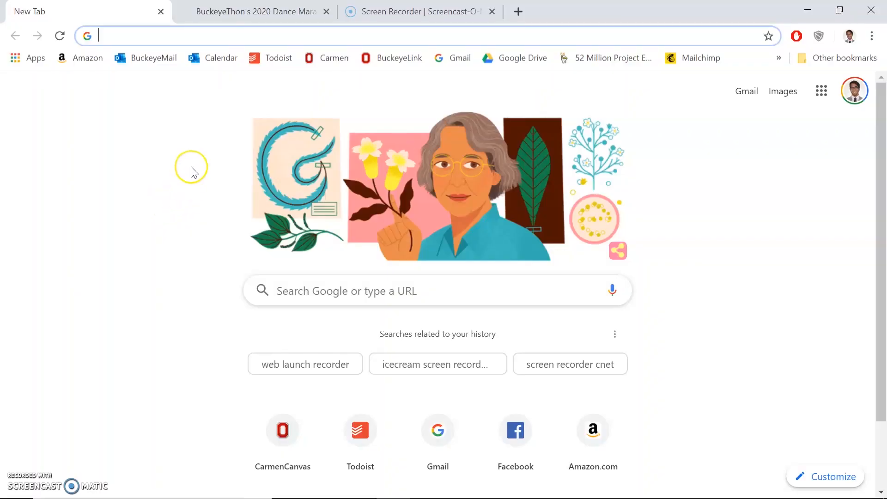
- Log in to myfundraiser.osu.edu with the saved username and password
text(go)
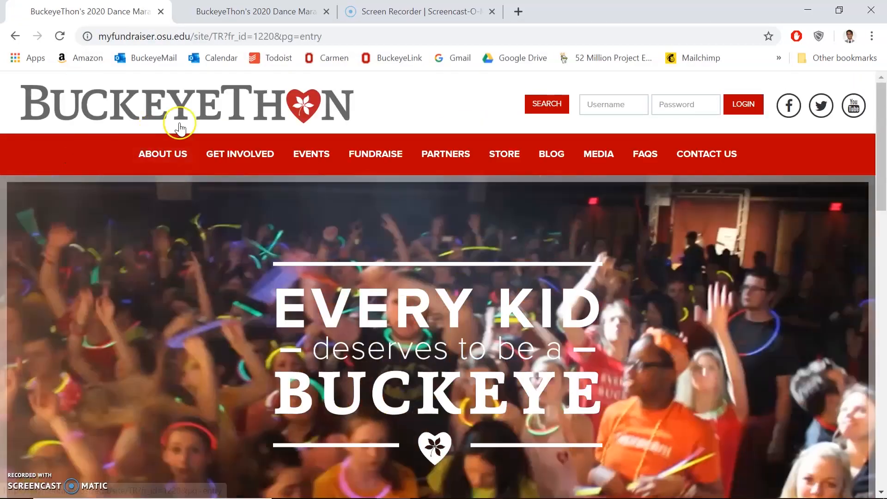
click(613, 105)
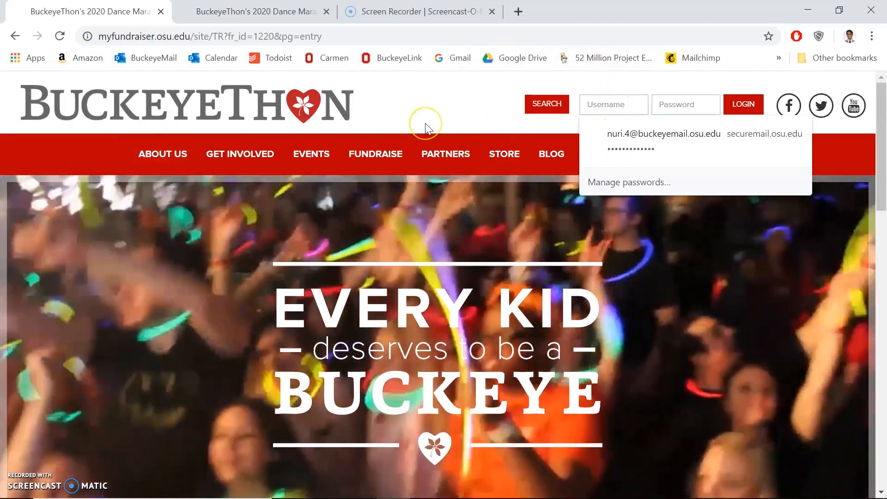
click(663, 133)
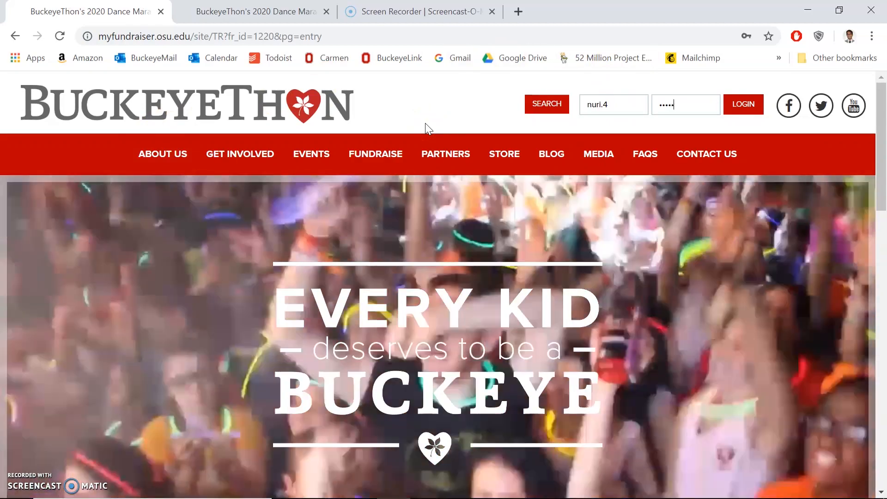
click(744, 105)
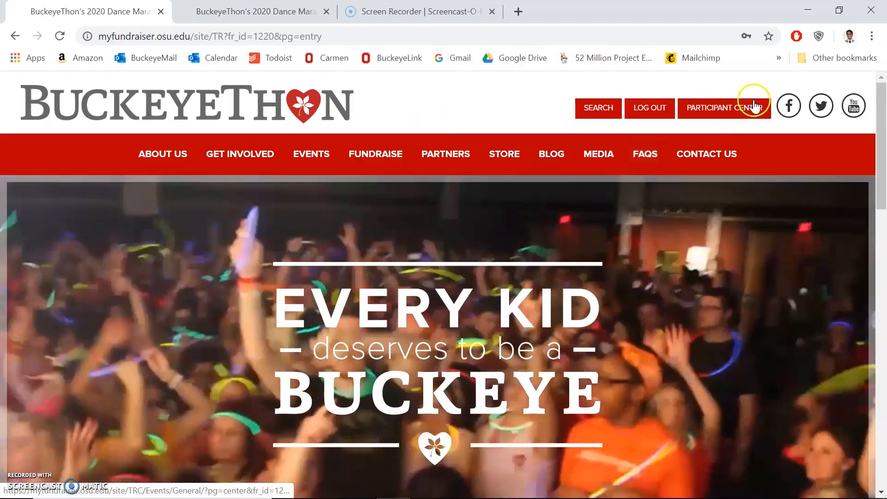
- View the Participant Center Home overview: $0.00 of $2,000.00 raised, 145 days left
click(724, 108)
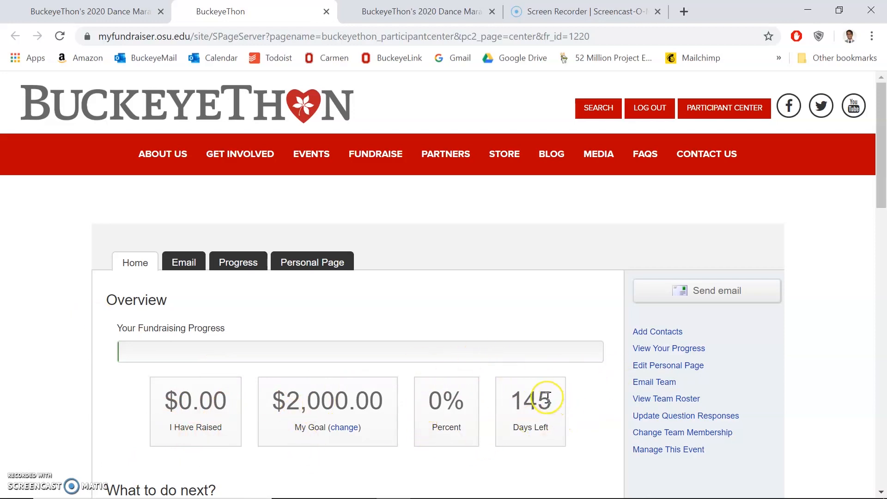
scroll(down, 3)
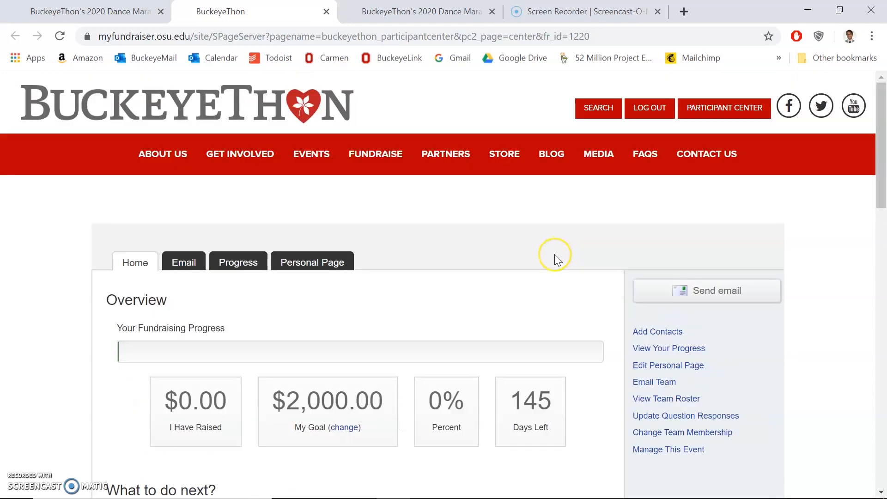
mouse_move(526, 254)
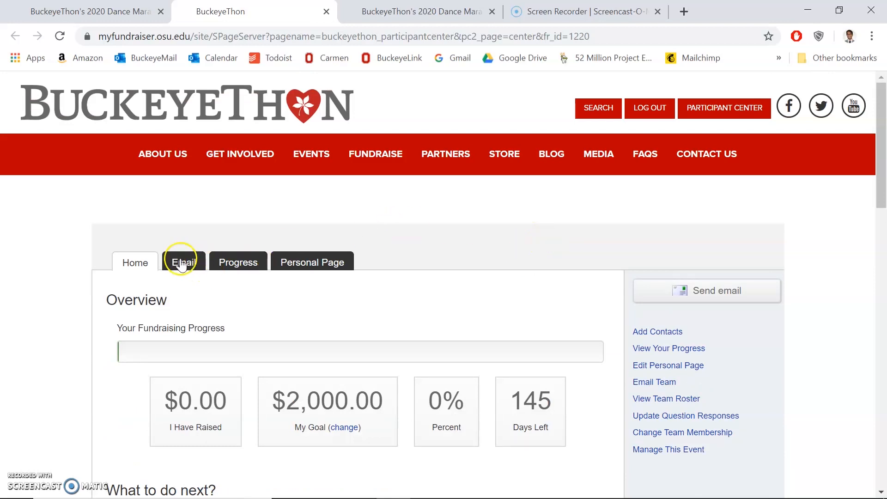
- Start an email from the Solicitation 'Ask for Donations' template, subject 'Help Me Make a Difference!'
click(182, 262)
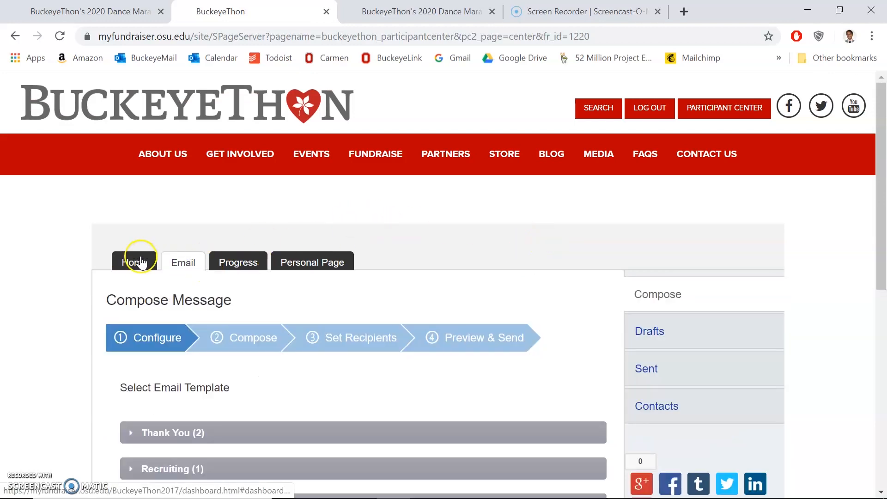
mouse_move(84, 307)
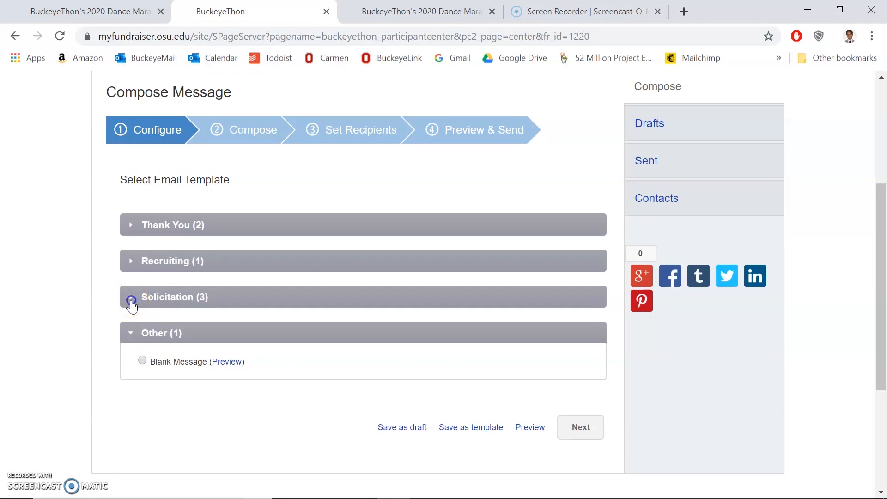
click(131, 296)
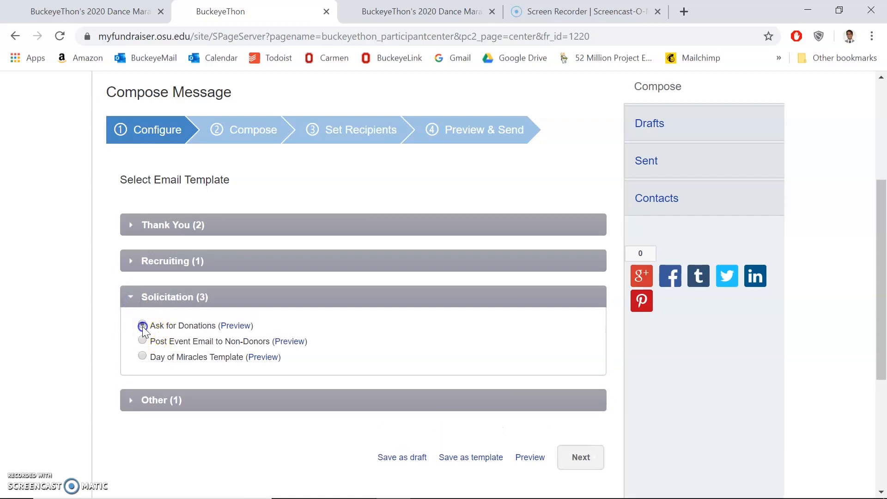
click(143, 325)
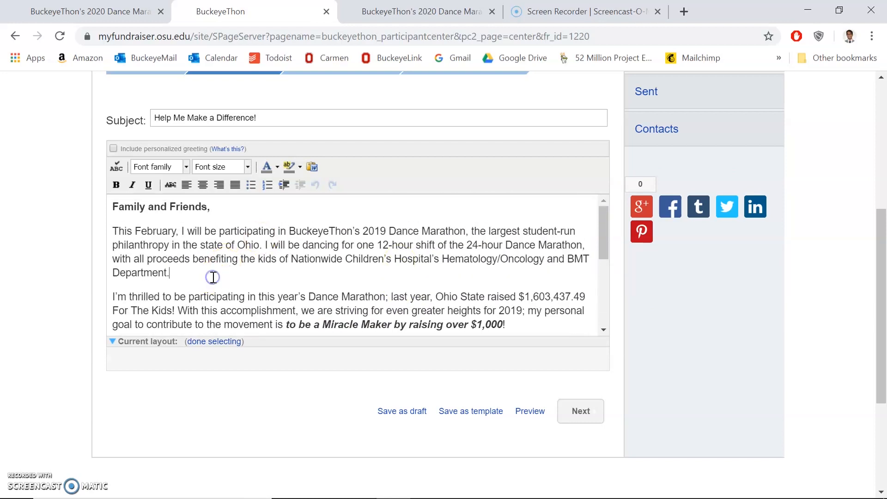
- Add 'I joined BuckeyeThon because I love how it brings people together to do good for others.' and enable the personalized greeting
key(Enter)
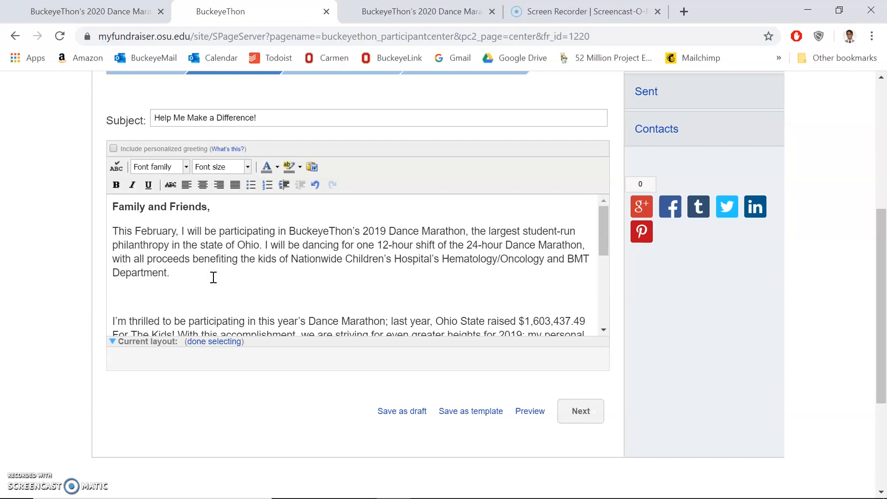
text(I joined BuckeyeThon because I love how it brings peo)
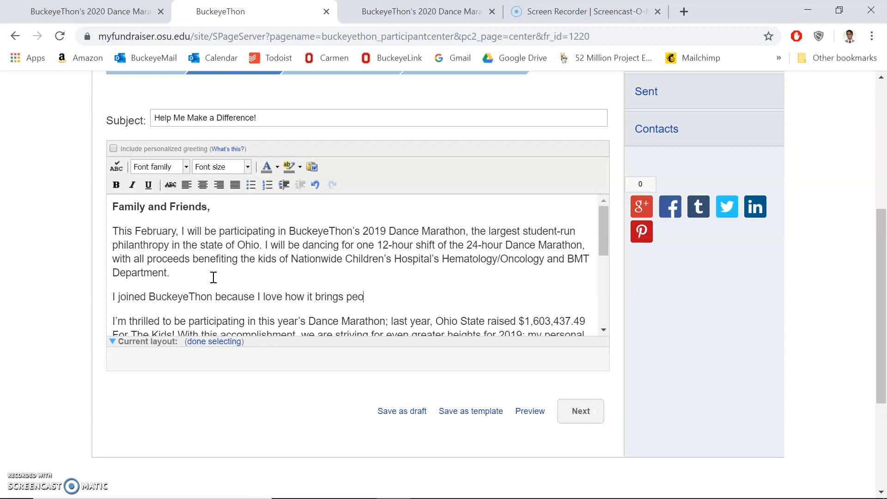
text(ple together to do good for others.)
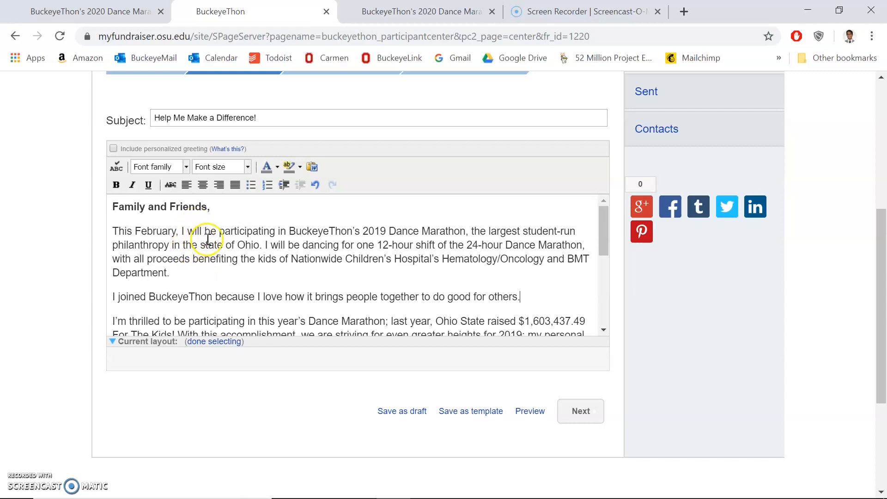
mouse_move(222, 208)
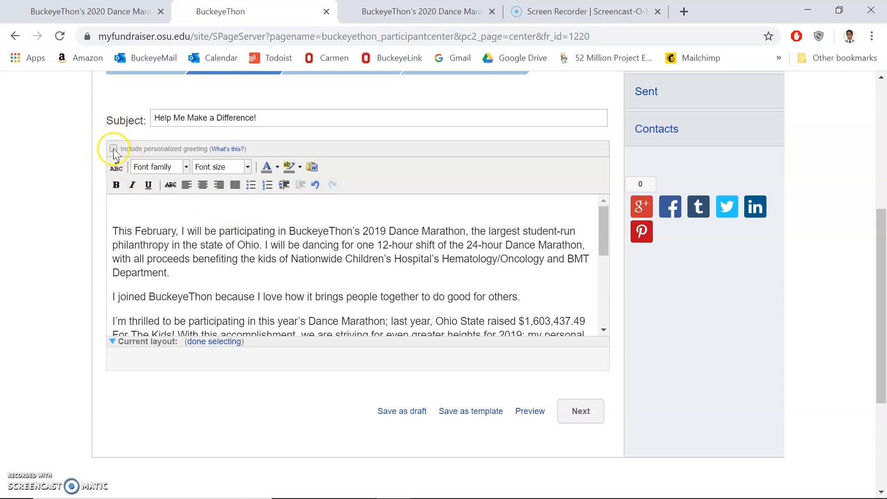
click(112, 148)
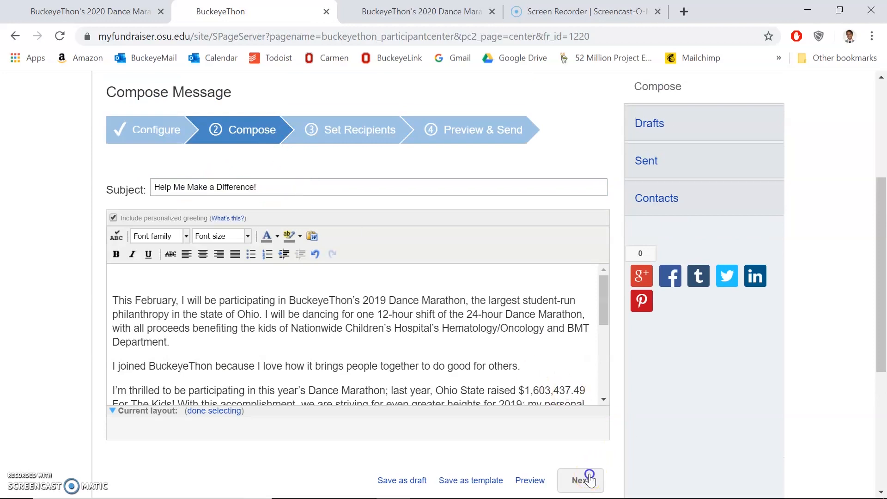
- In Set Recipients, select one contact so it appears in the Recipient List
click(579, 480)
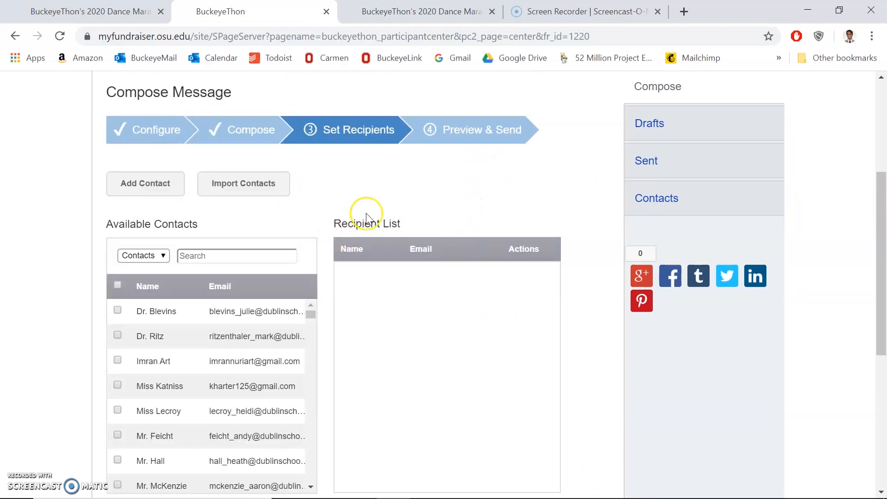
scroll(down, 3)
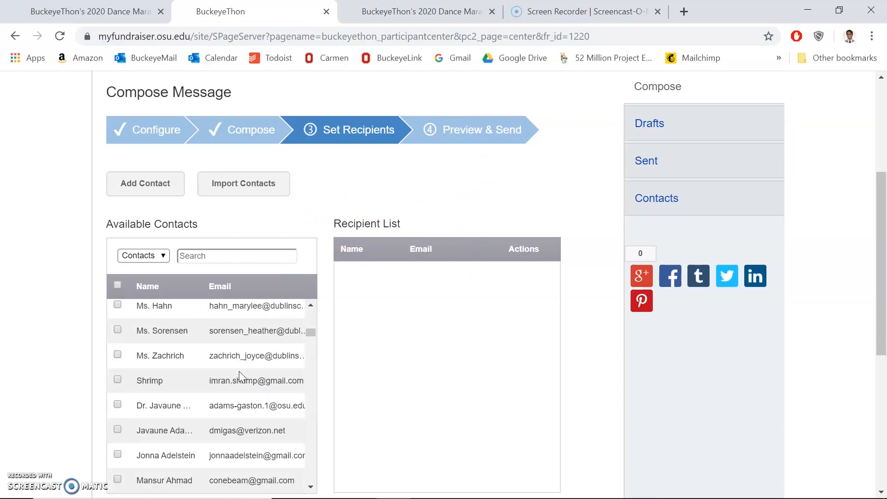
scroll(down, 3)
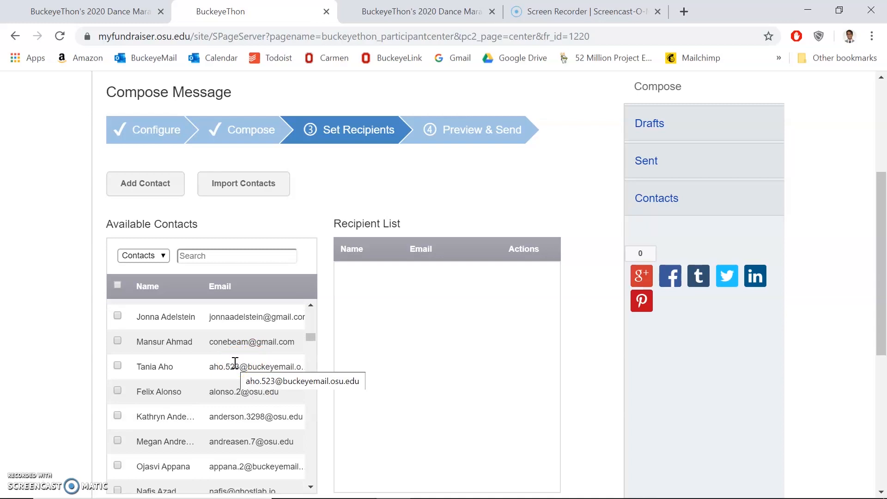
scroll(down, 3)
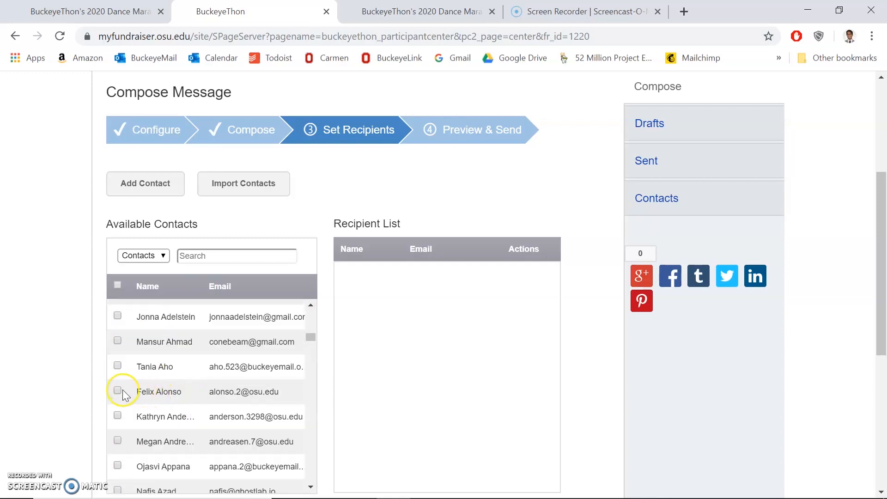
click(118, 392)
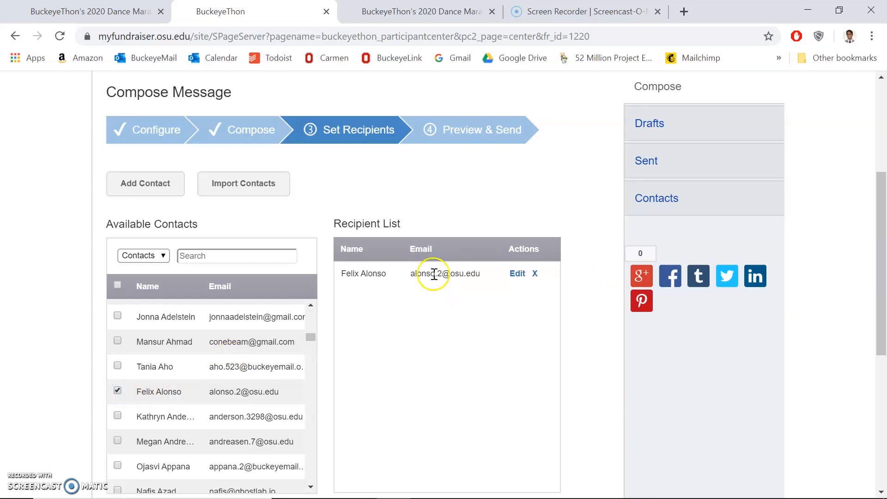
mouse_move(248, 141)
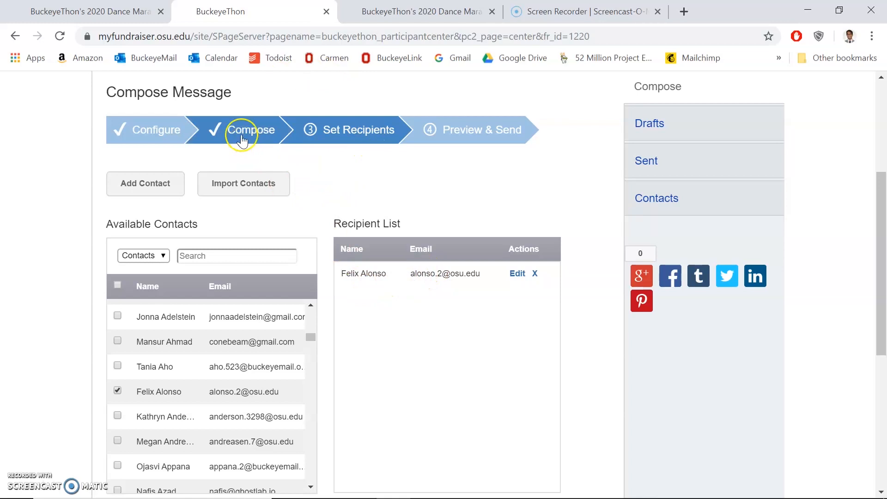
- Revisit the composed message briefly and return to the recipients step
click(250, 130)
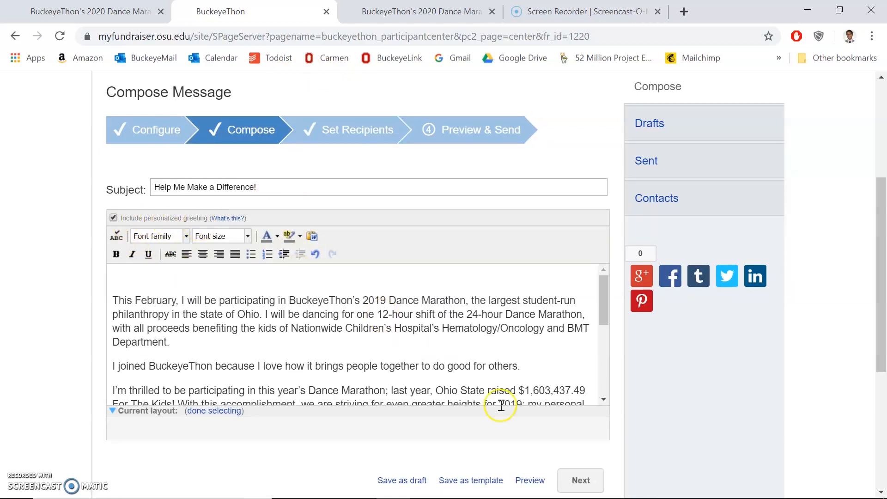
click(579, 481)
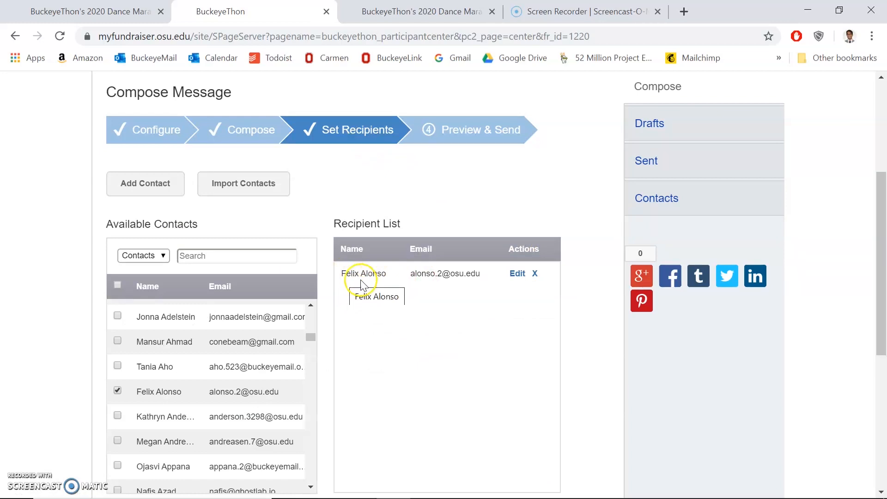
scroll(down, 3)
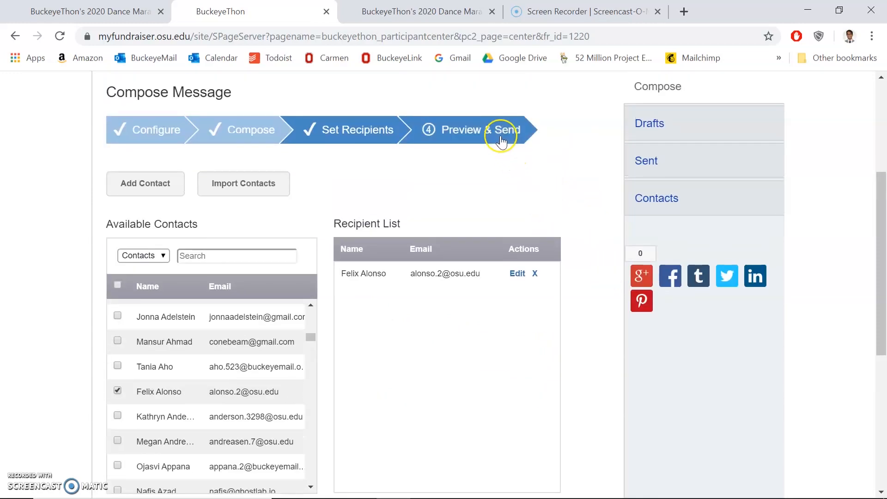
- Preview the rendered email through the personalized greeting, added sentence and page-link closing note
click(501, 129)
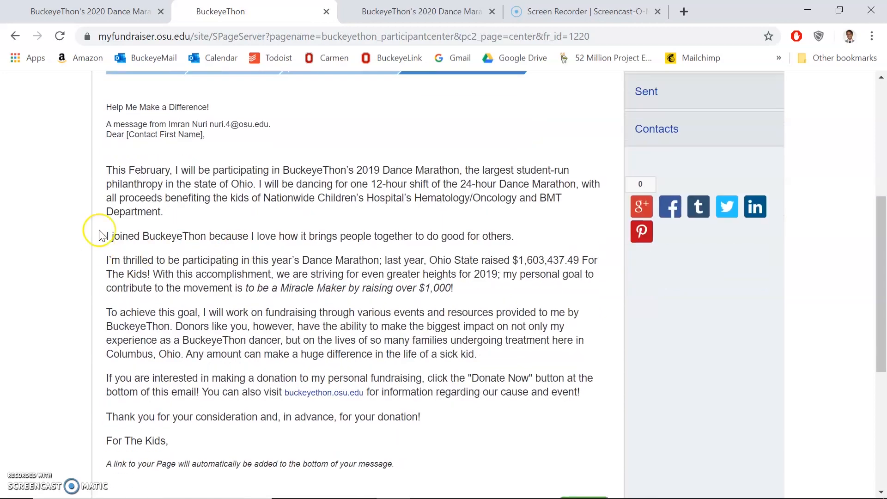
scroll(down, 3)
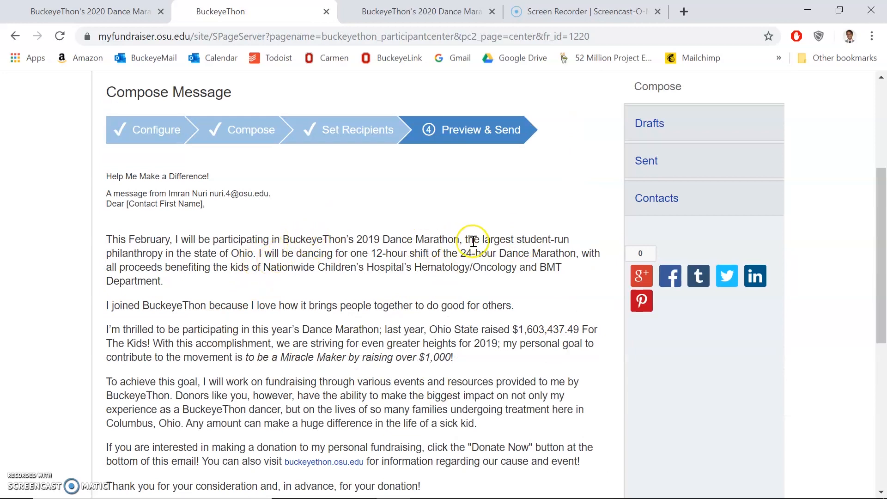
scroll(down, 3)
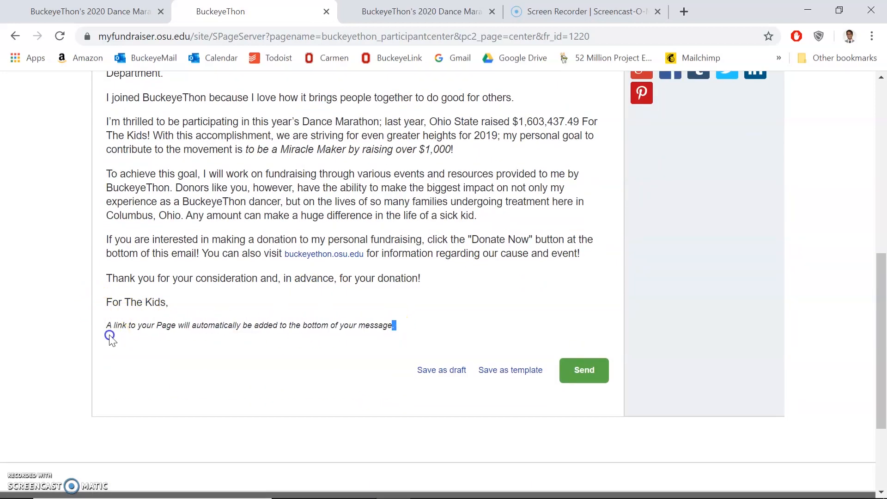
triple_click(249, 324)
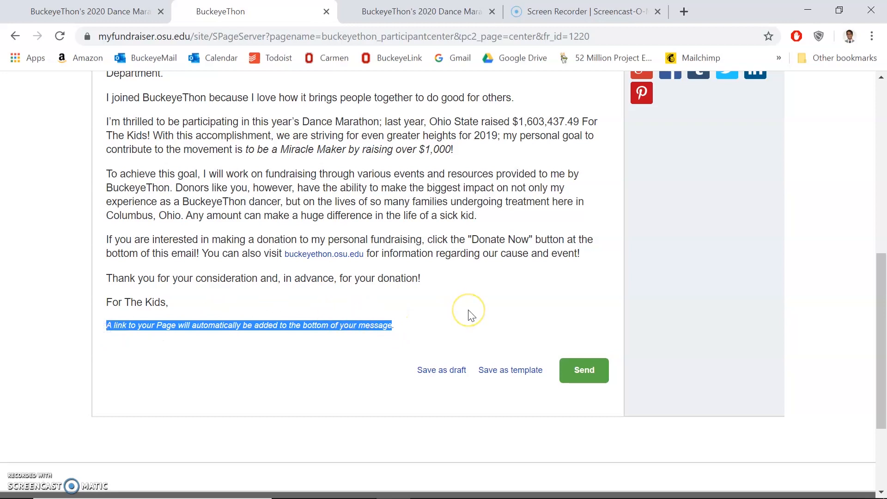
mouse_move(472, 315)
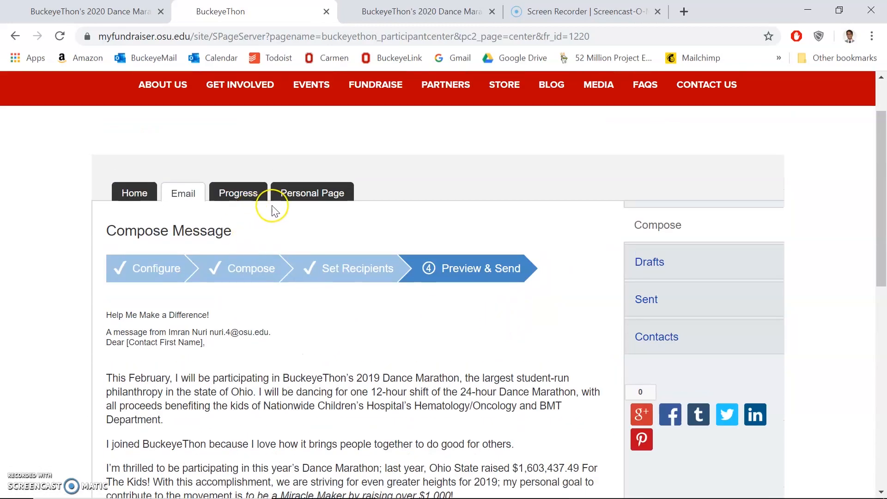
- Open the Personal Page editor showing the page title and body text
click(311, 193)
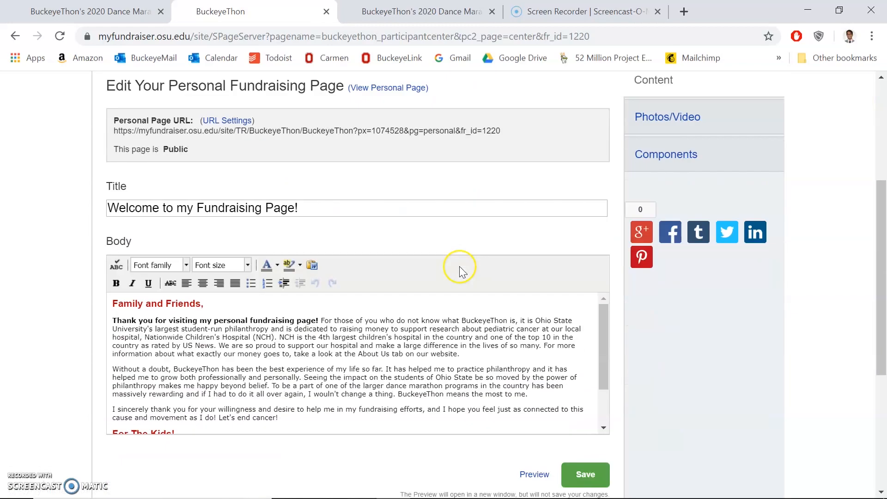
scroll(down, 3)
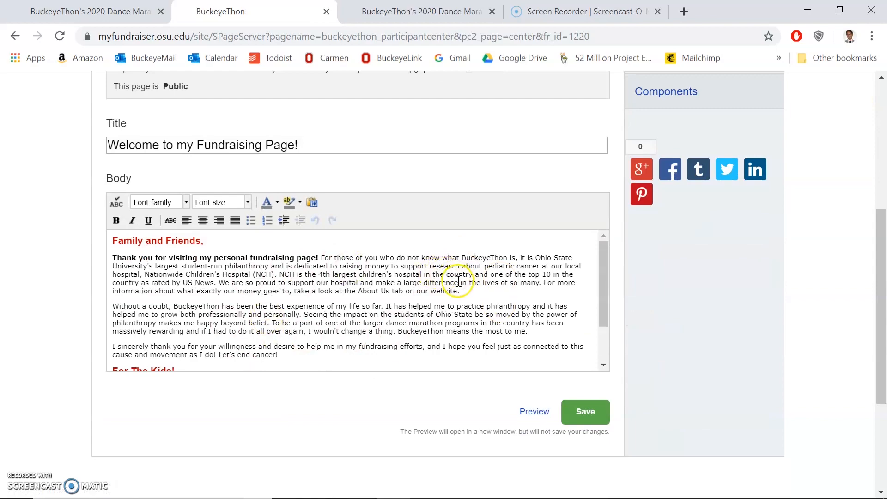
mouse_move(407, 168)
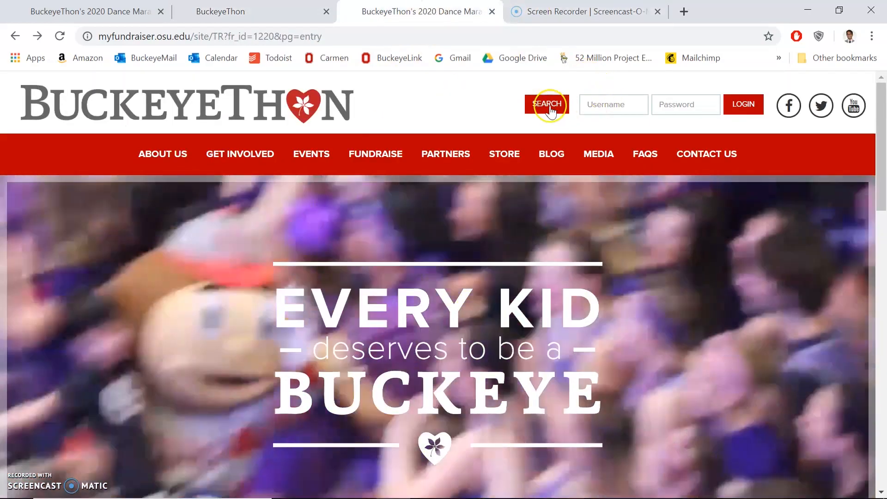
- Search participants for 'imran' and review the found public fundraising page
click(546, 104)
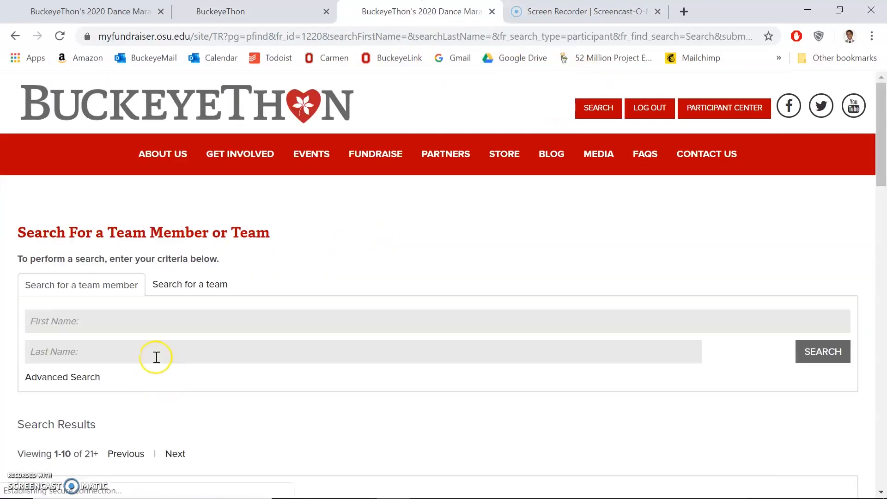
text(imran)
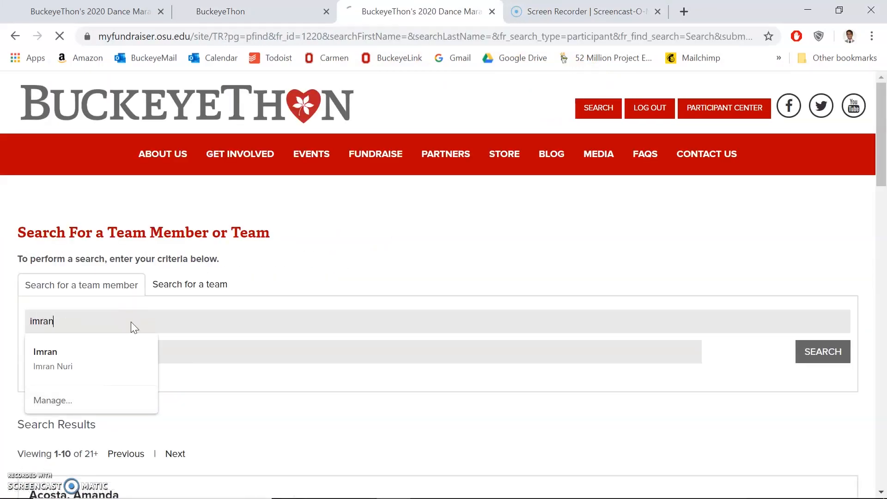
click(823, 351)
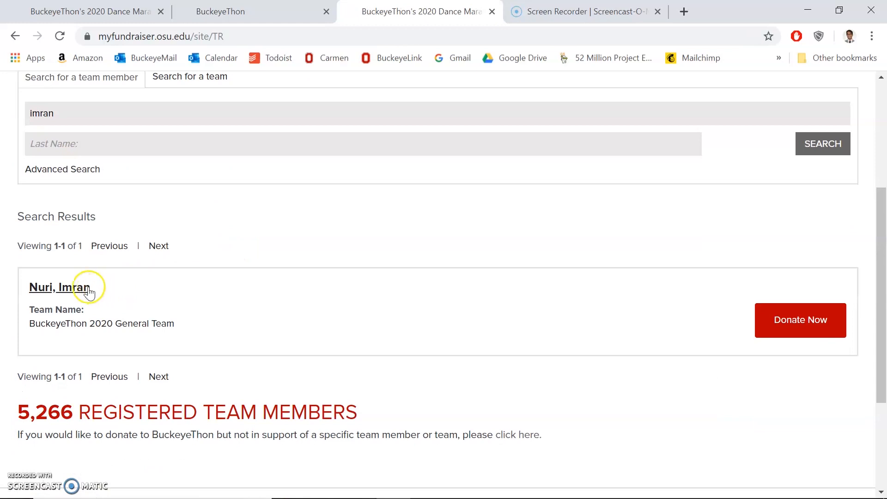
click(58, 287)
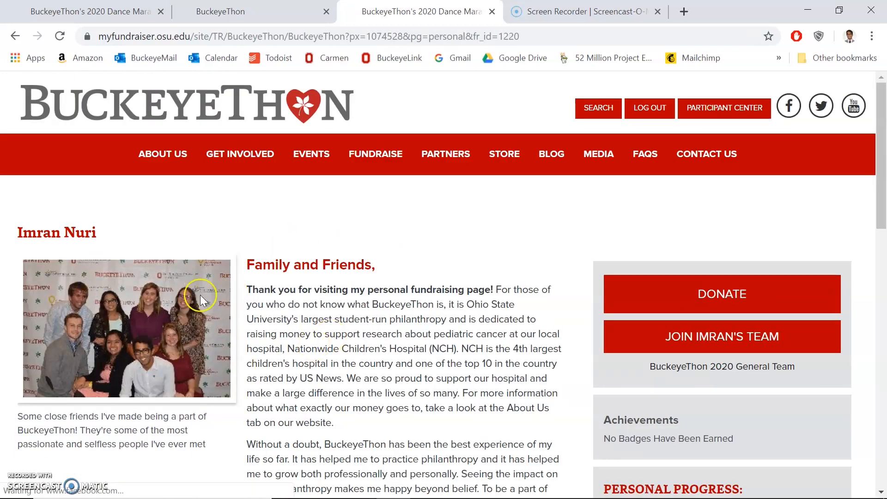
scroll(down, 3)
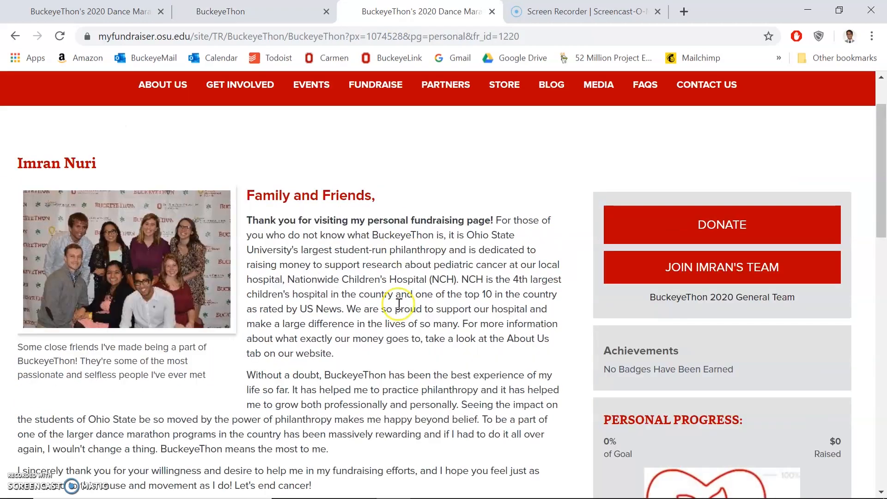
mouse_move(360, 345)
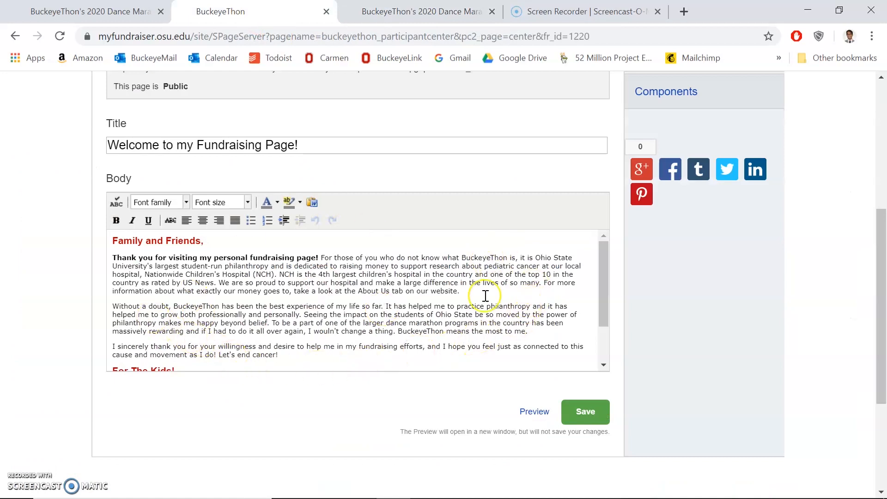
- Switch back to the editor and open the Photos/Video settings
click(666, 123)
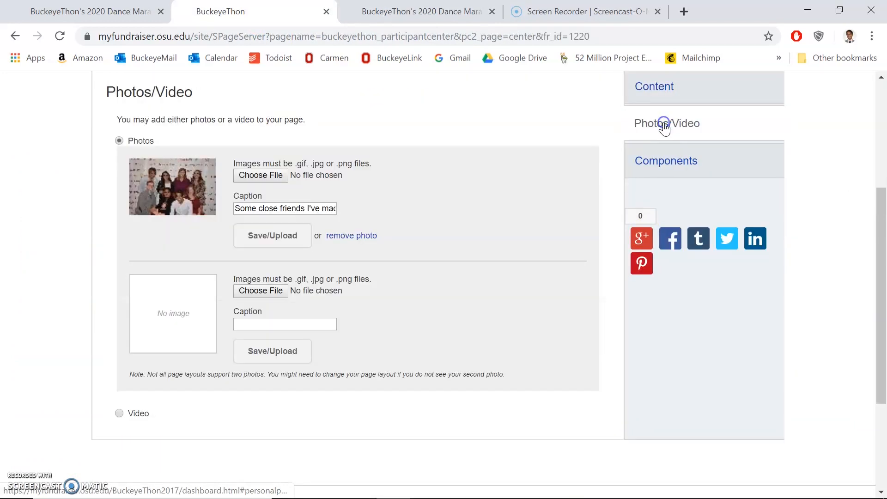